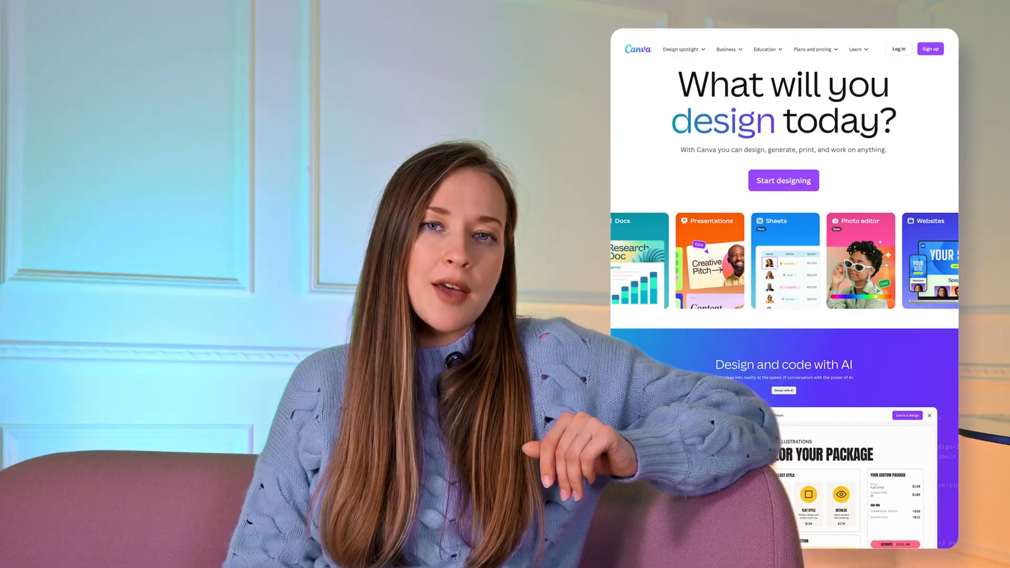
Start a new design, search for 'a4' and reach the FlippingBook shared template page
scroll("down", 3)
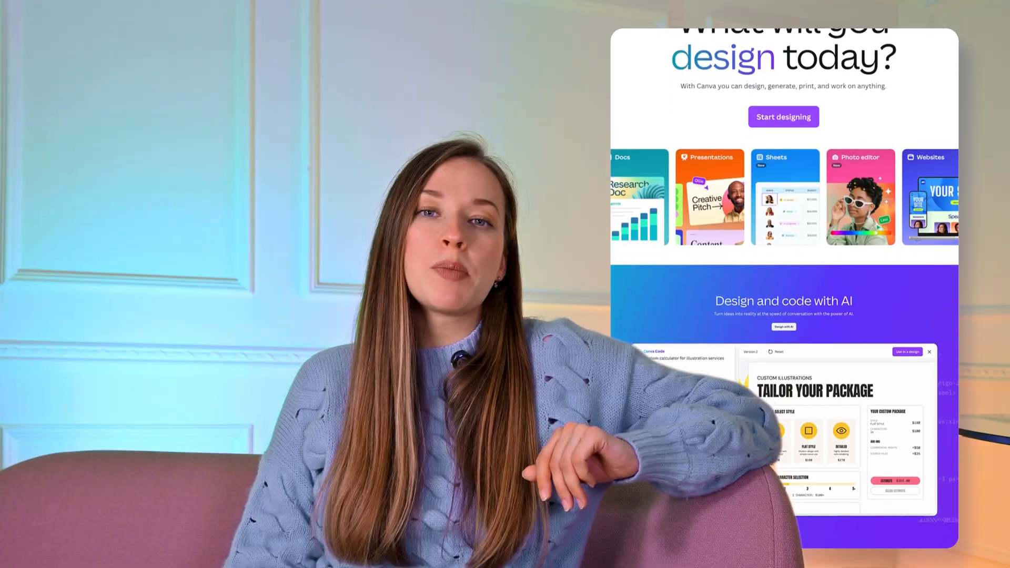
scroll("down", 3)
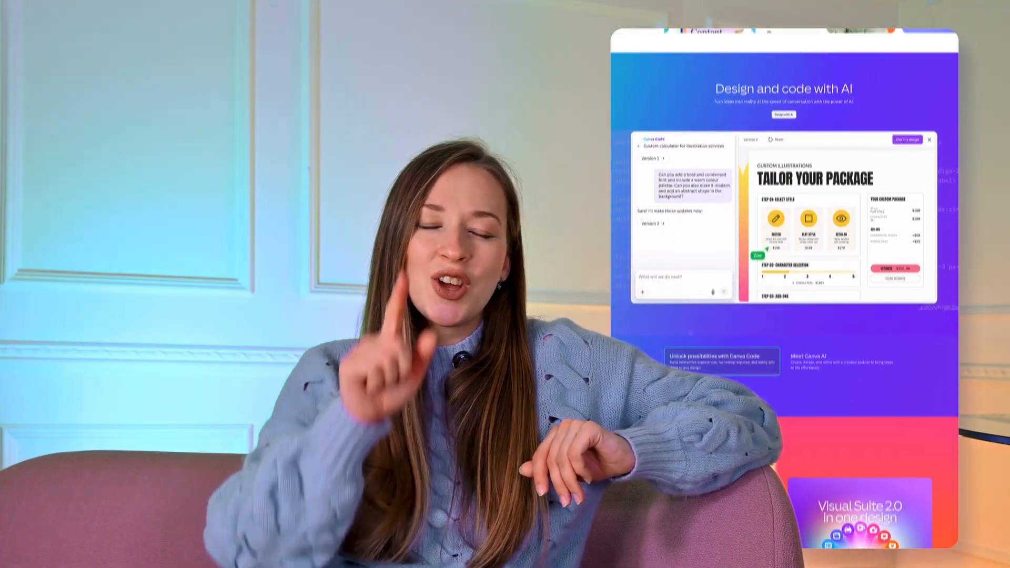
left_click(19, 50)
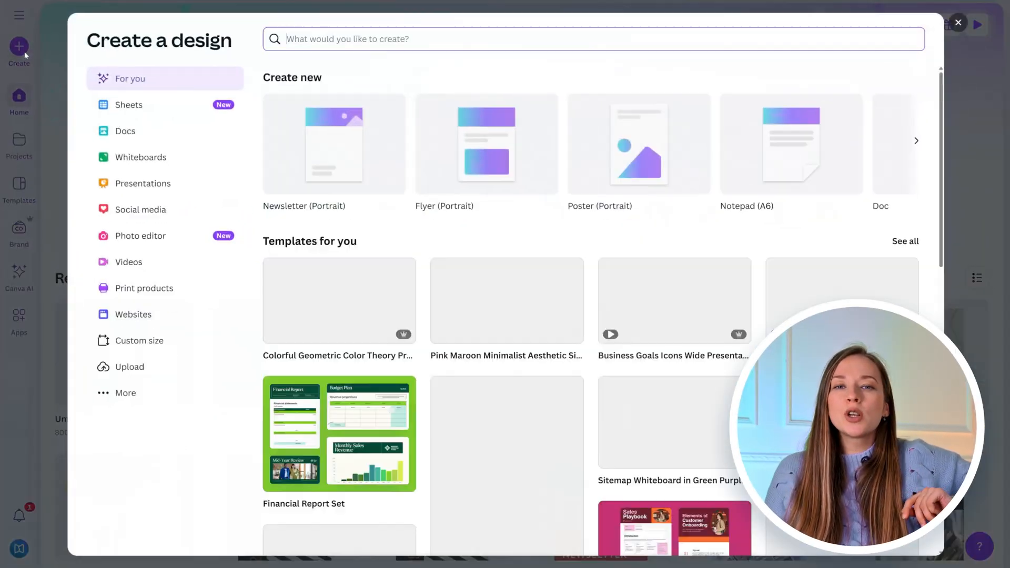
type("a4")
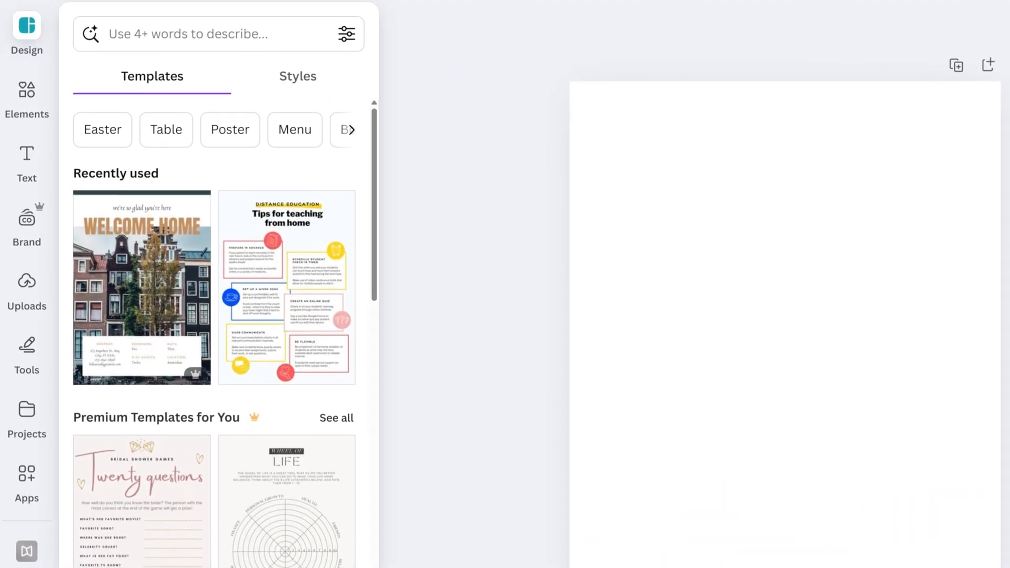
scroll("down", 3)
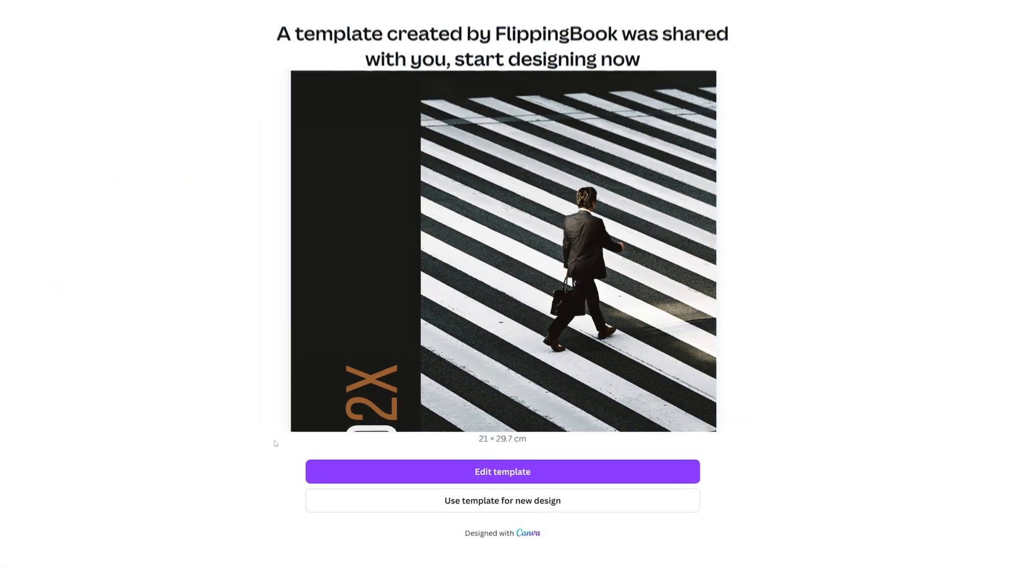
Edit the template and set the word 'hybrid' in the foreword paragraph to bold
left_click(502, 471)
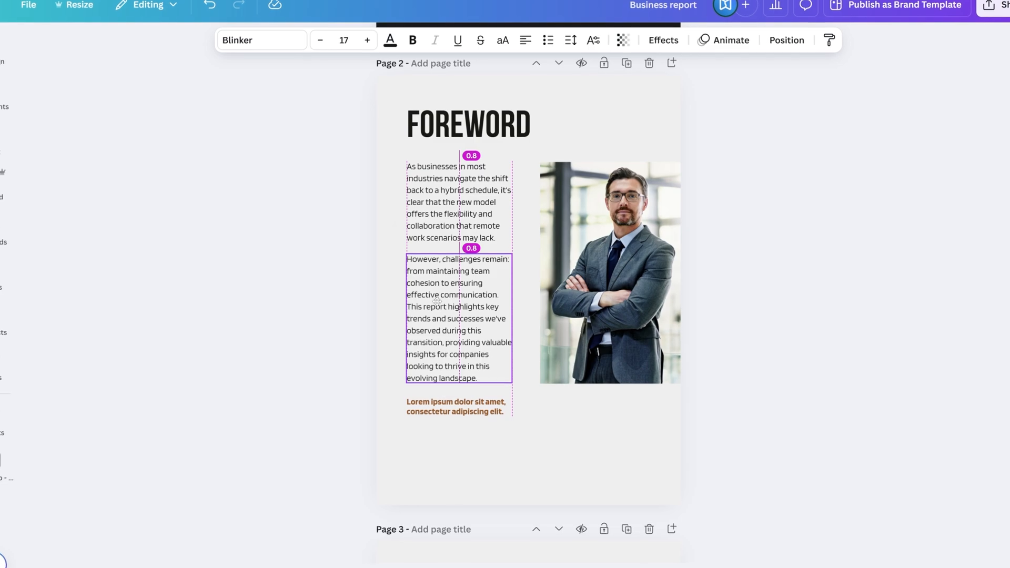
left_click(451, 199)
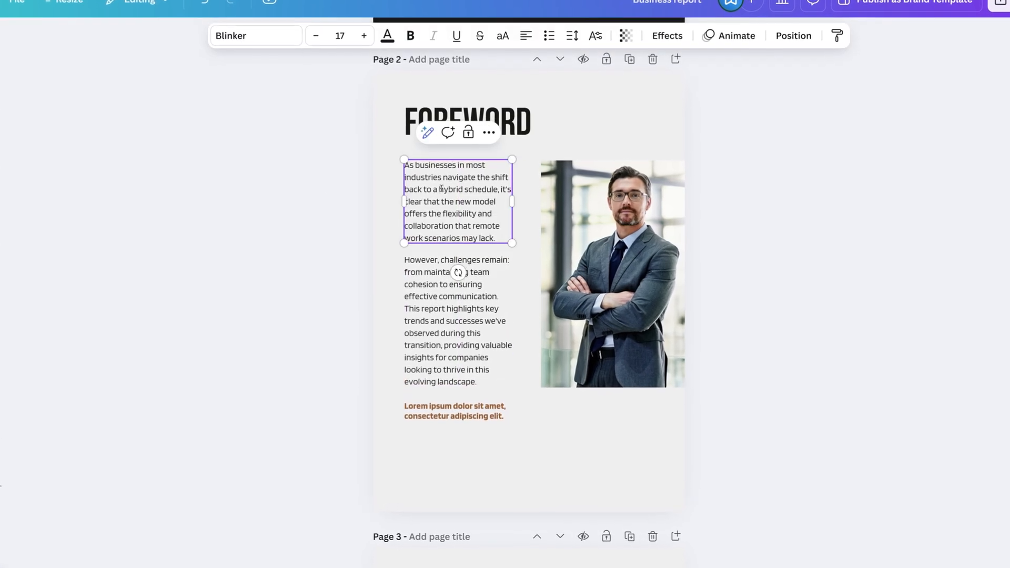
double_click(449, 189)
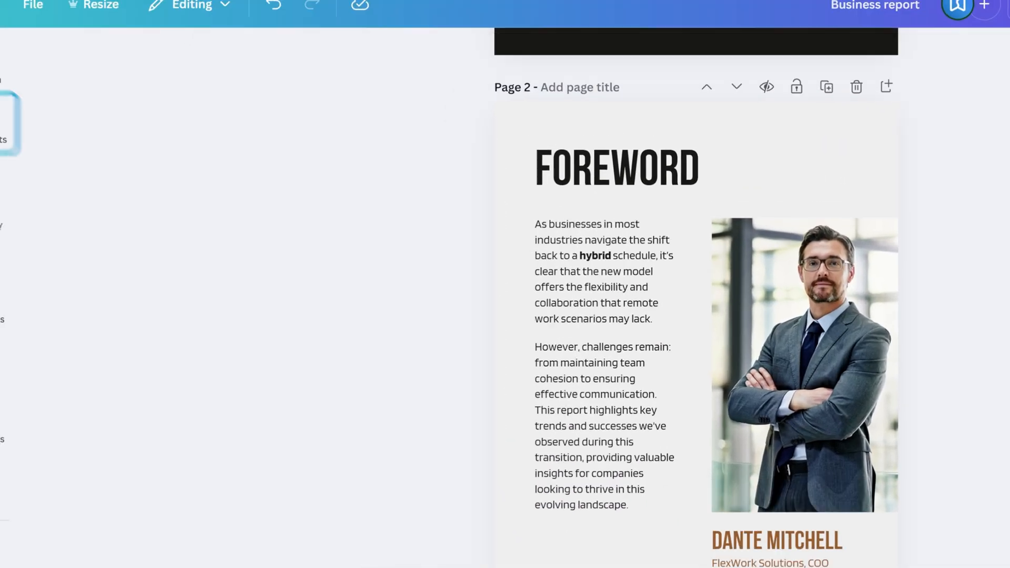
left_click(35, 166)
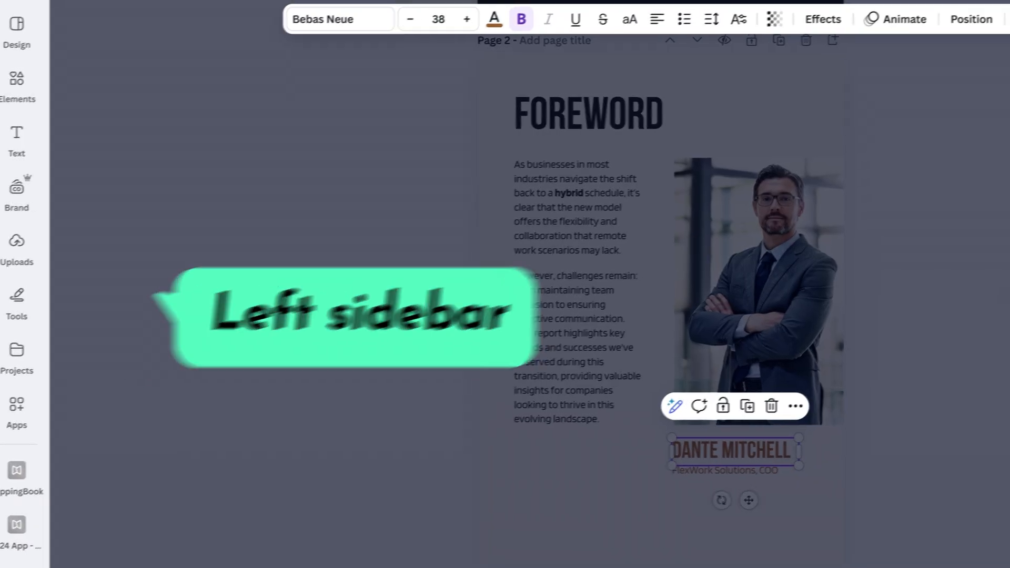
Delete the hands photo from the About Us page and return to the cover page
scroll("down", 3)
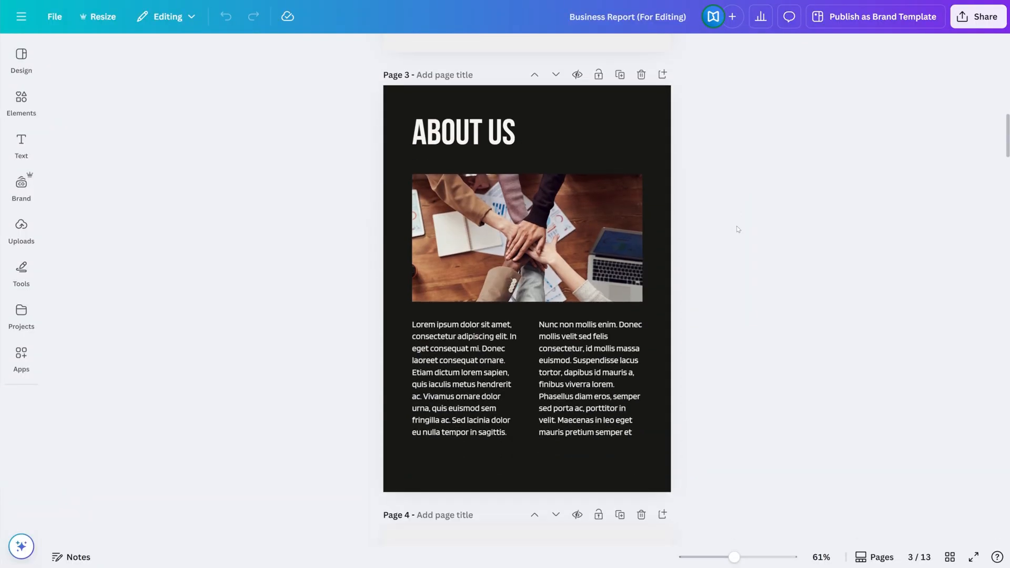
left_click(525, 237)
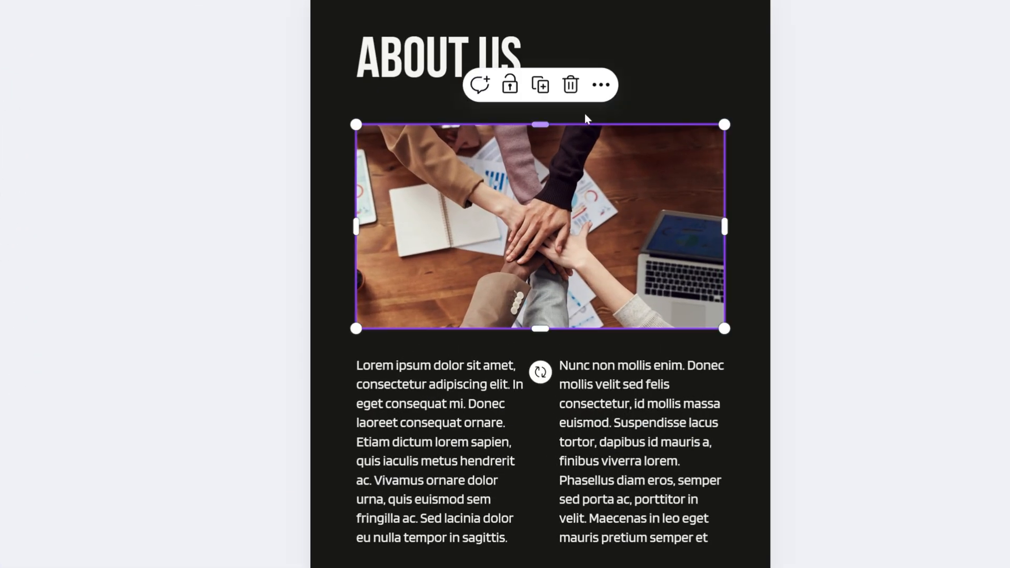
mouse_move(569, 85)
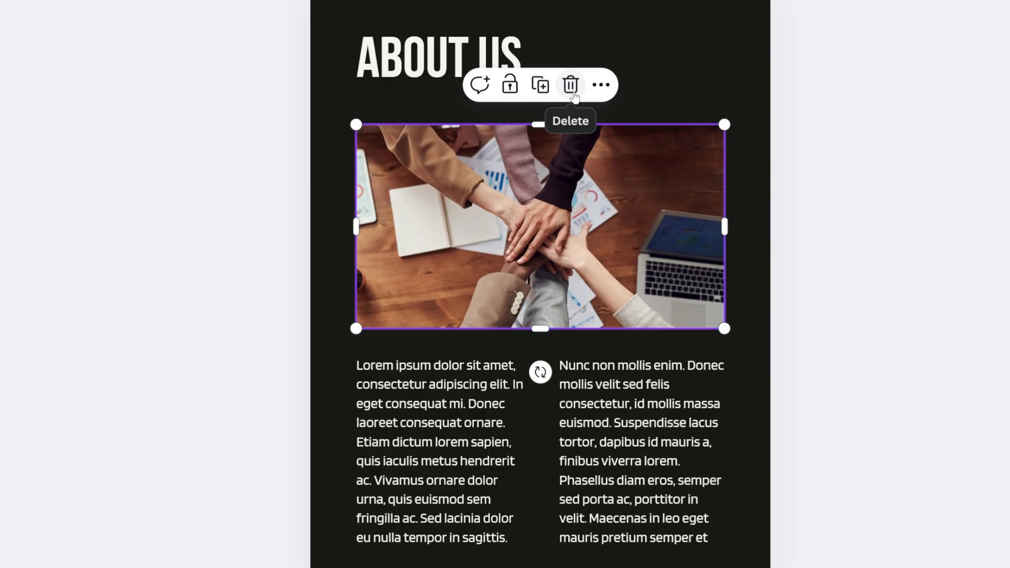
left_click(569, 84)
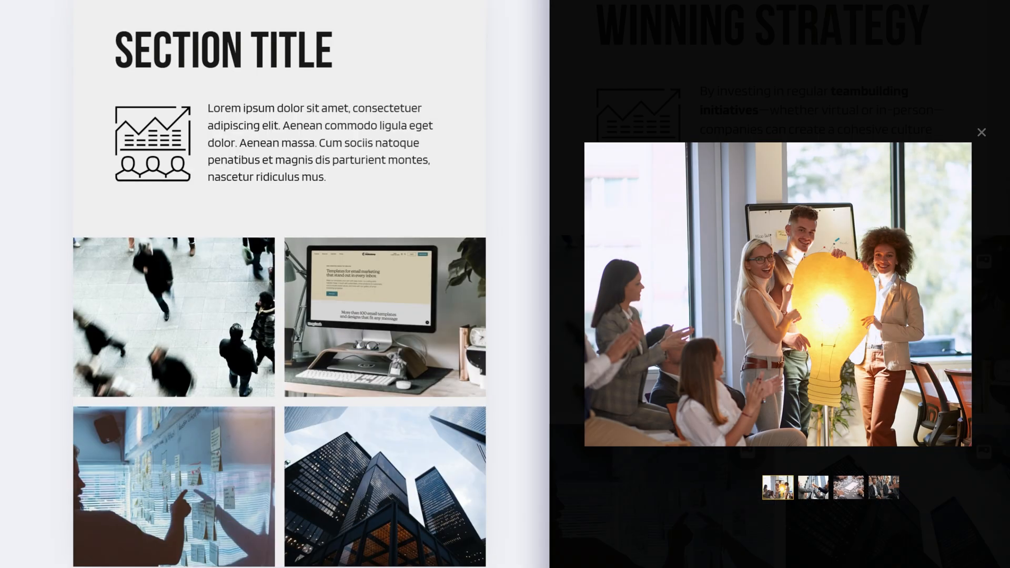
left_click(980, 132)
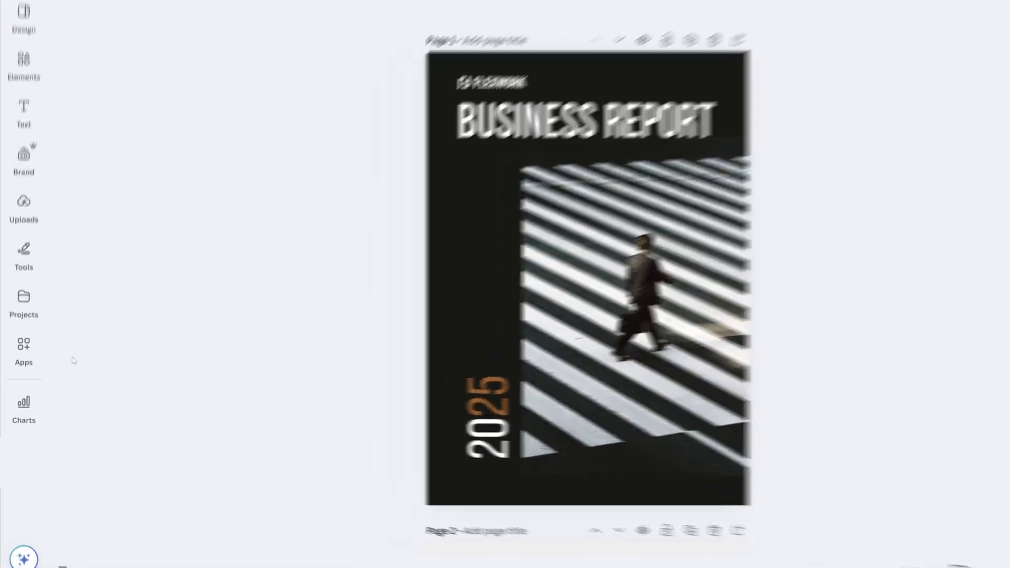
Export the 14-page report through the FlippingBook app as PDF Standard, pages 1–14
left_click(23, 352)
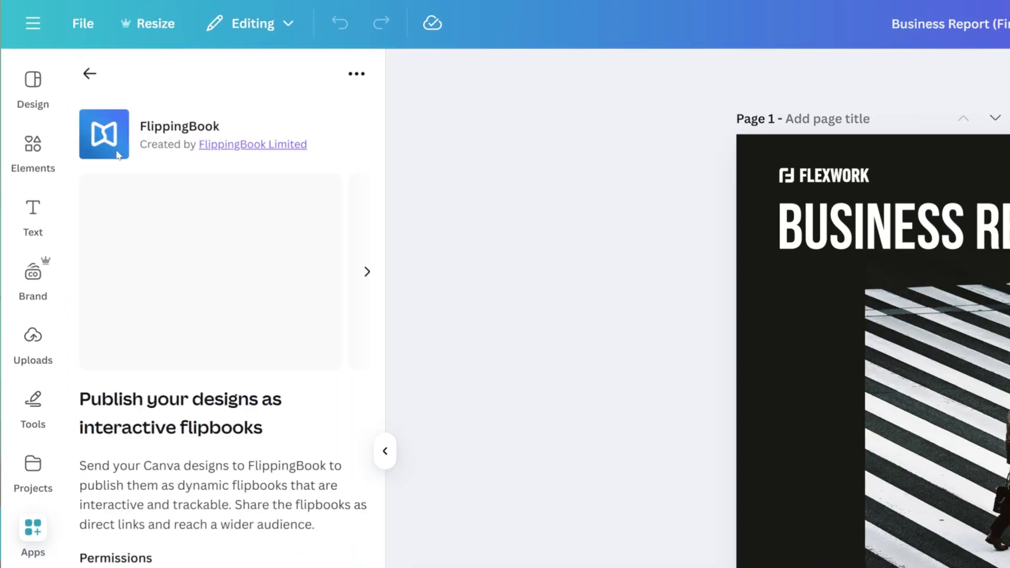
scroll("down", 3)
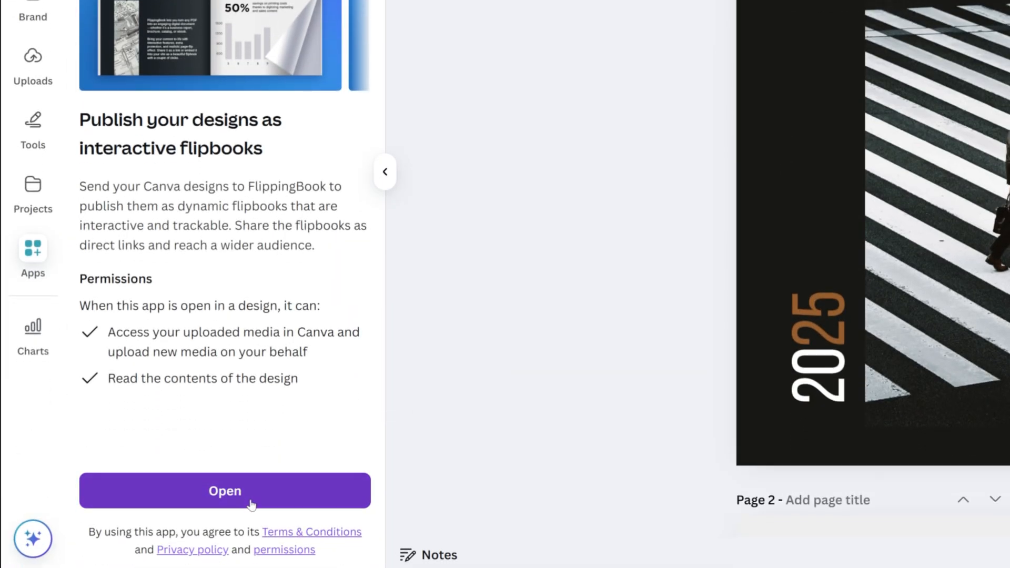
left_click(225, 491)
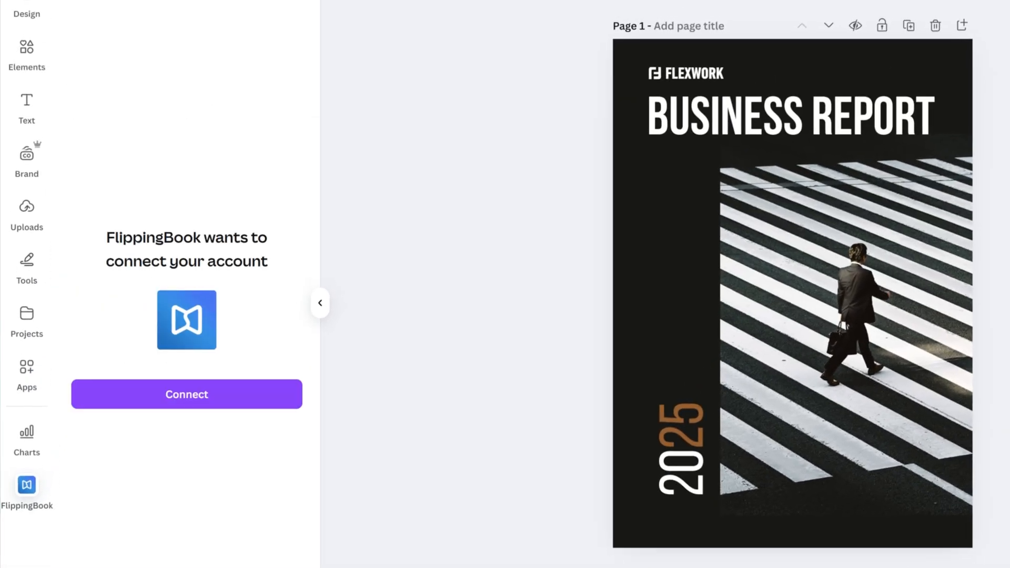
left_click(186, 395)
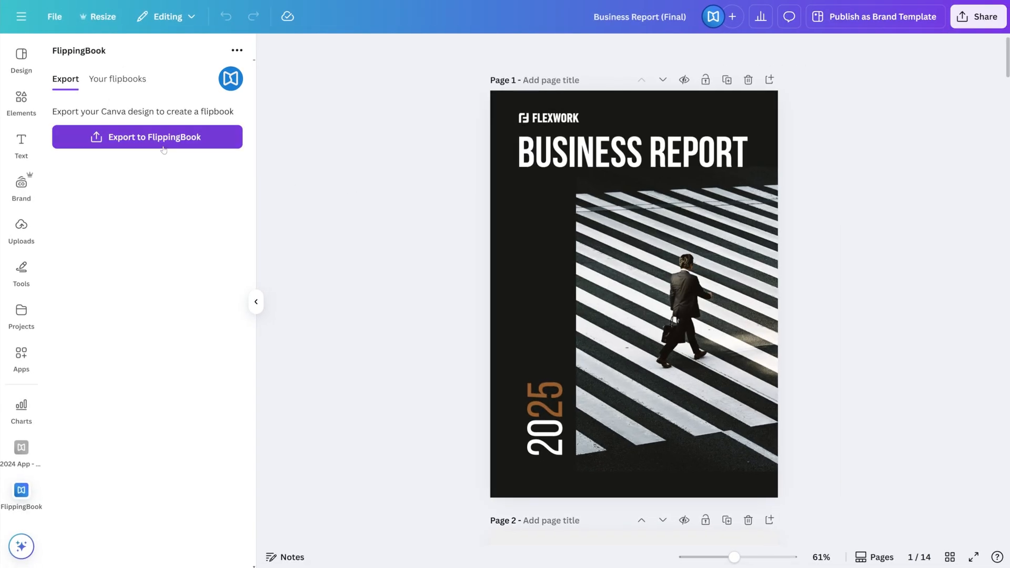
left_click(147, 137)
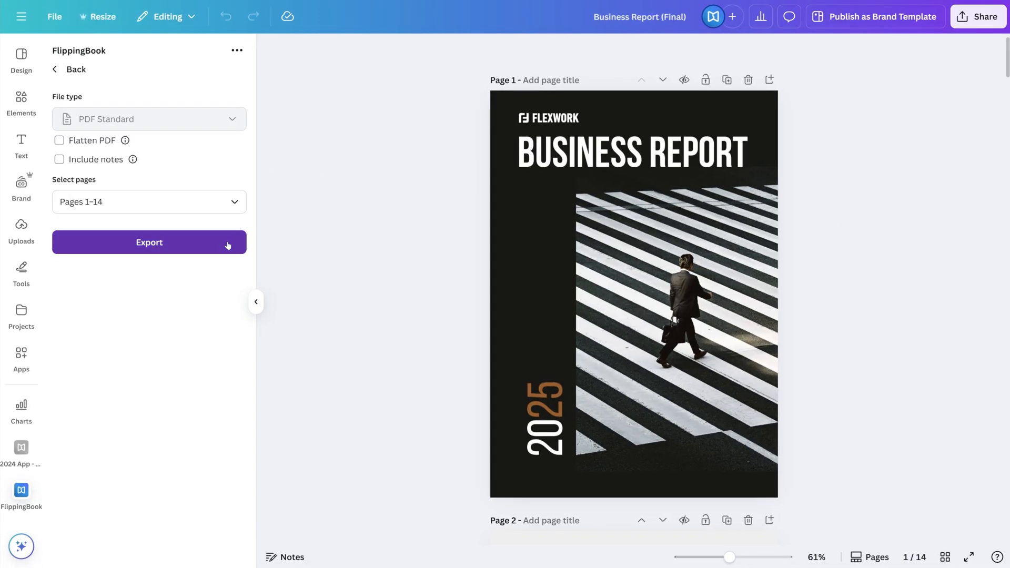
left_click(148, 242)
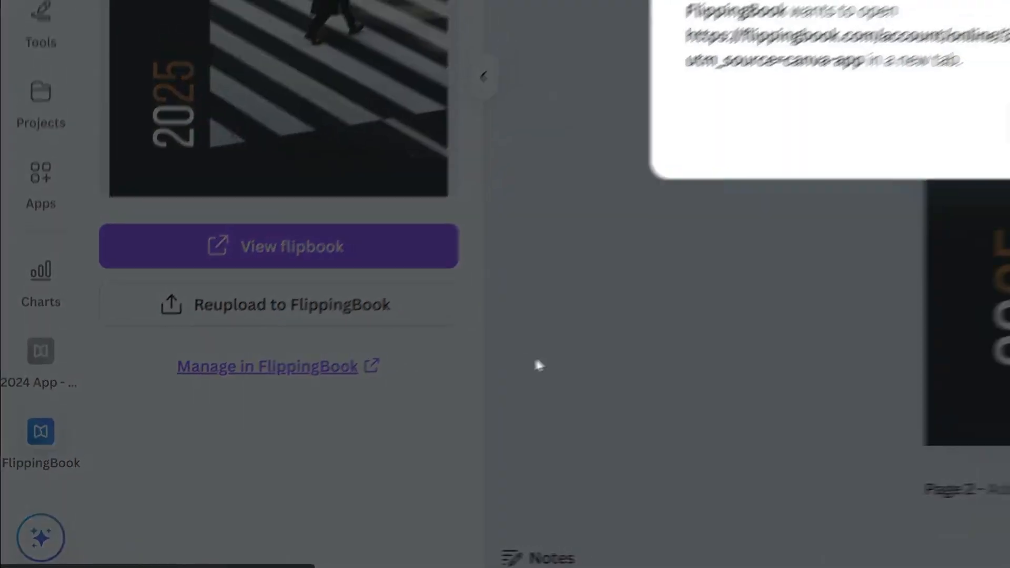
View the published flipbook, try its video and survey link, then reach its Manage page
left_click(264, 366)
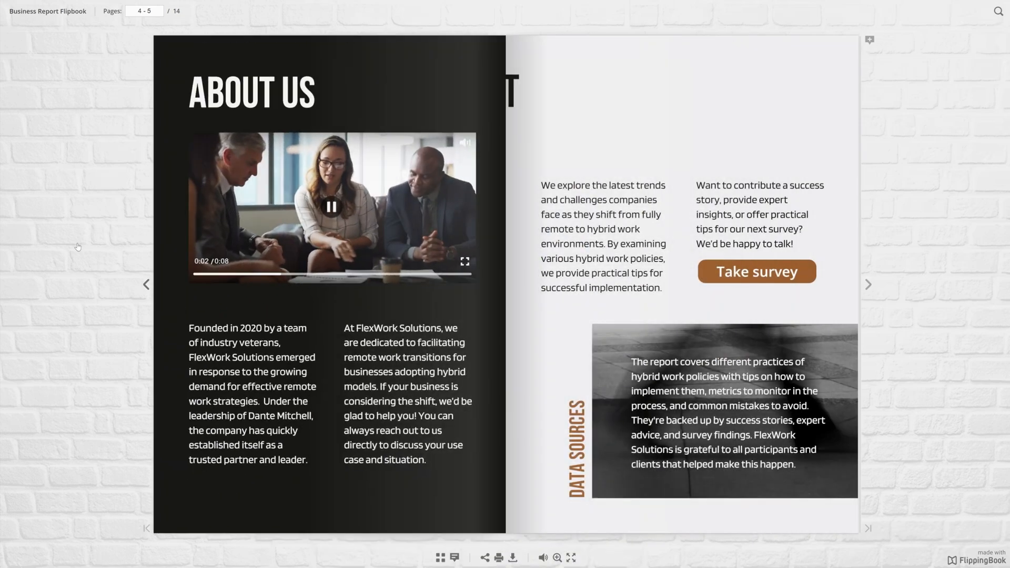
left_click(332, 207)
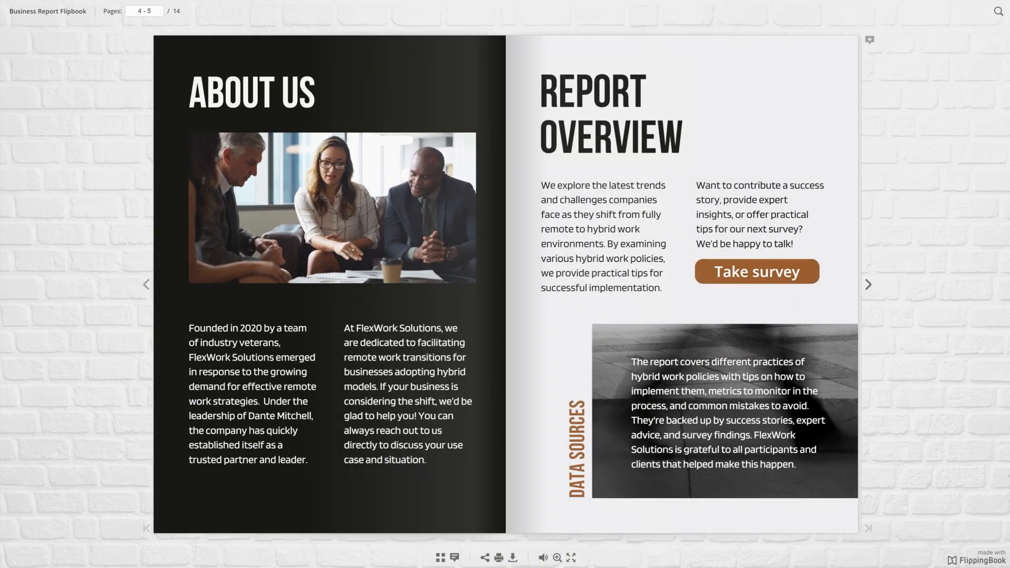
left_click(755, 272)
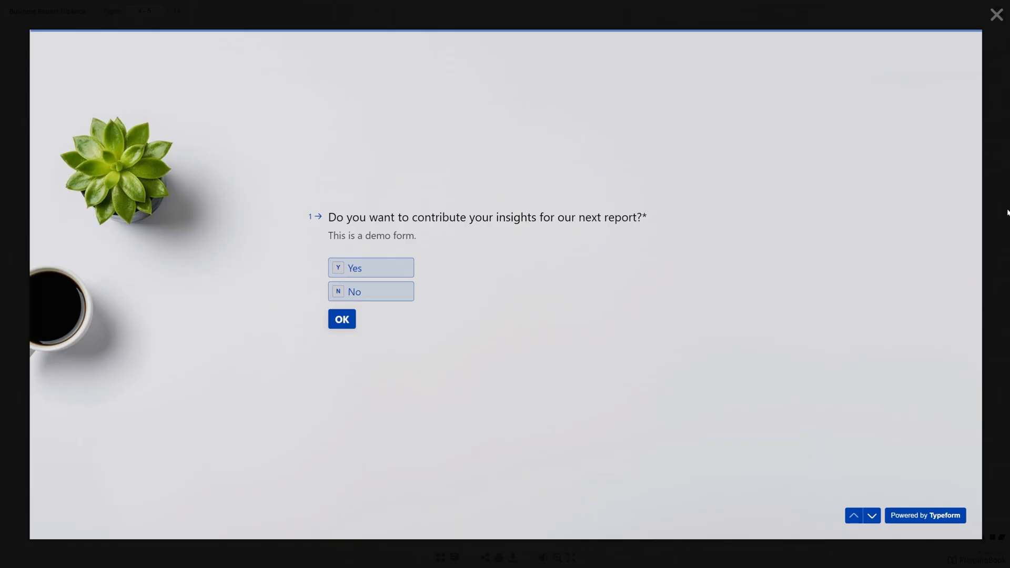
left_click(995, 14)
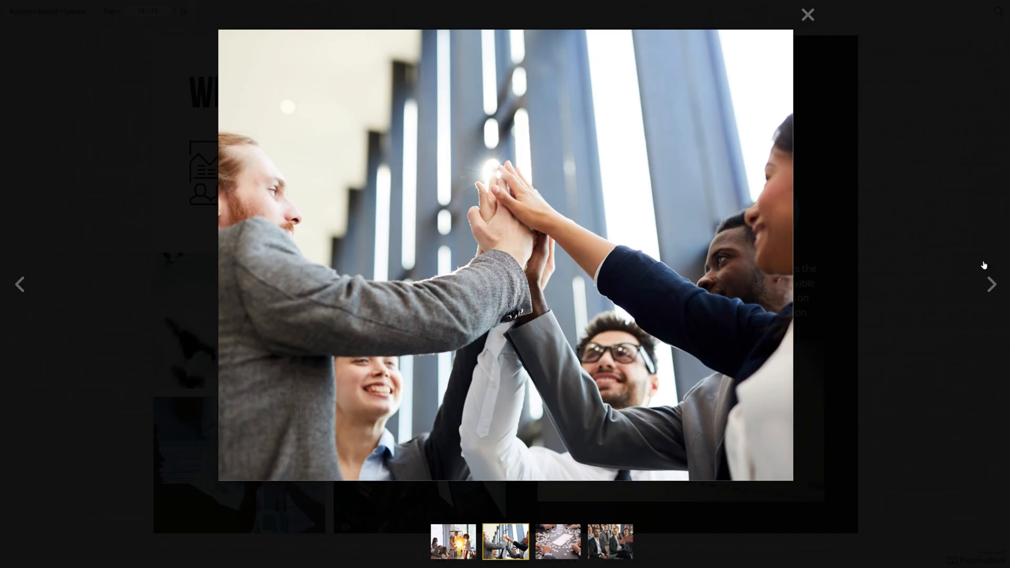
left_click(807, 13)
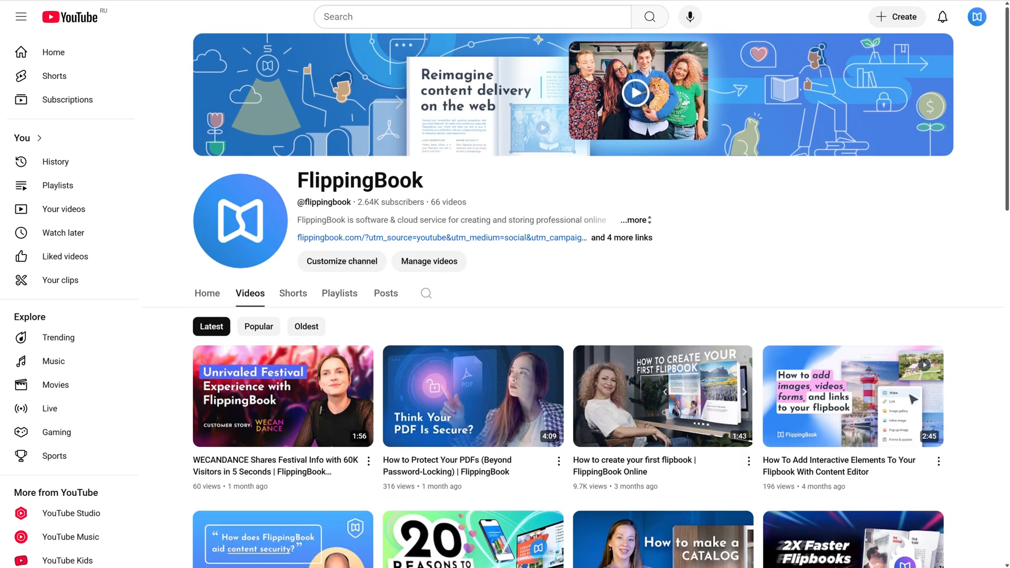
scroll("down", 3)
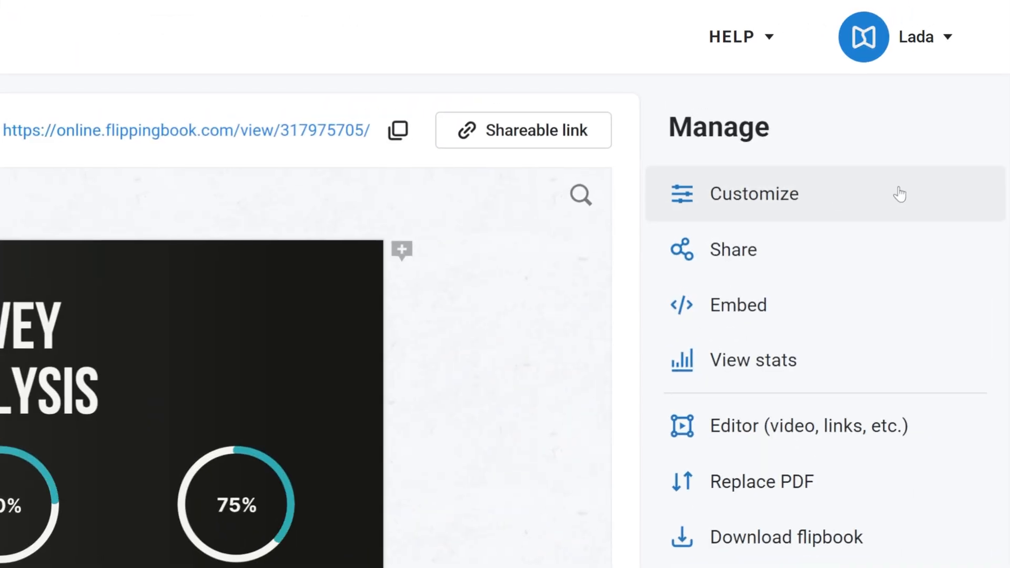
Give the flipbook the White Brick background skin and save the customization
left_click(753, 193)
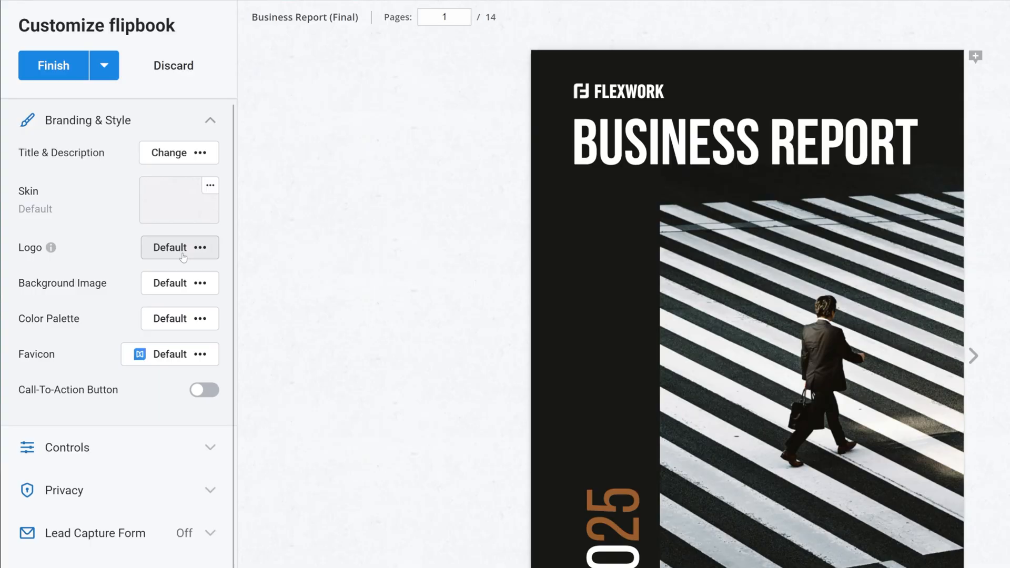
left_click(169, 247)
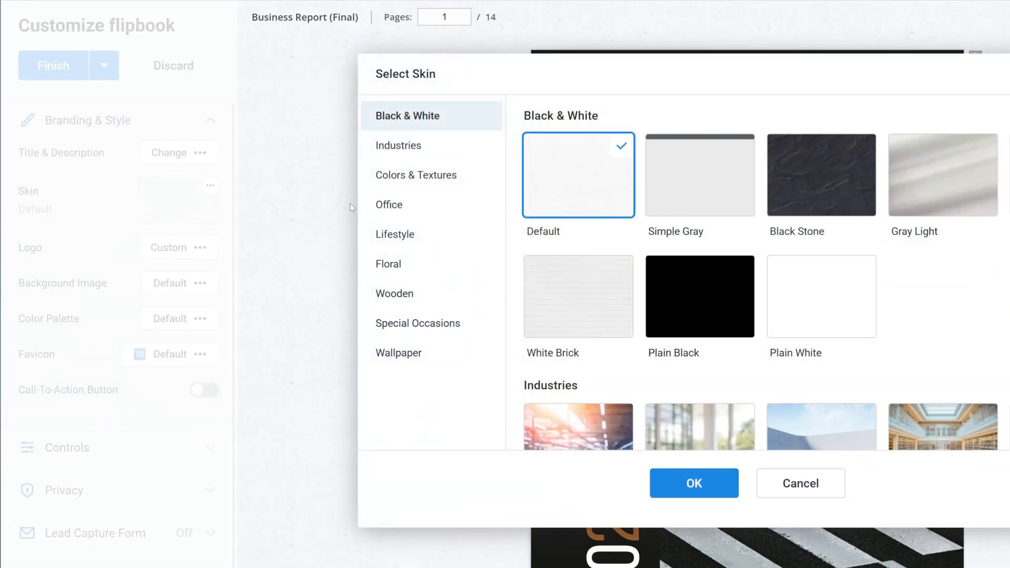
left_click(578, 296)
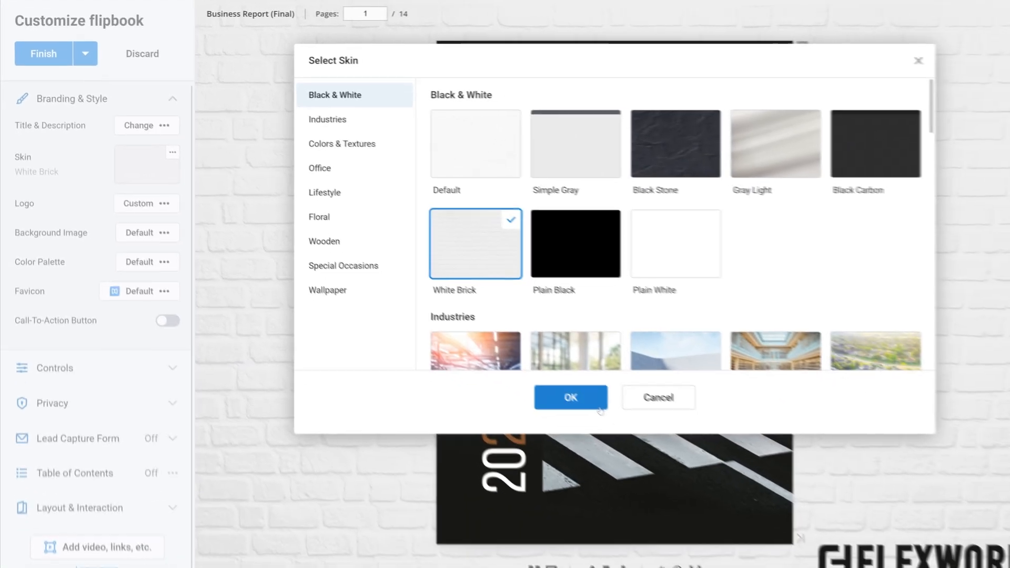
left_click(569, 396)
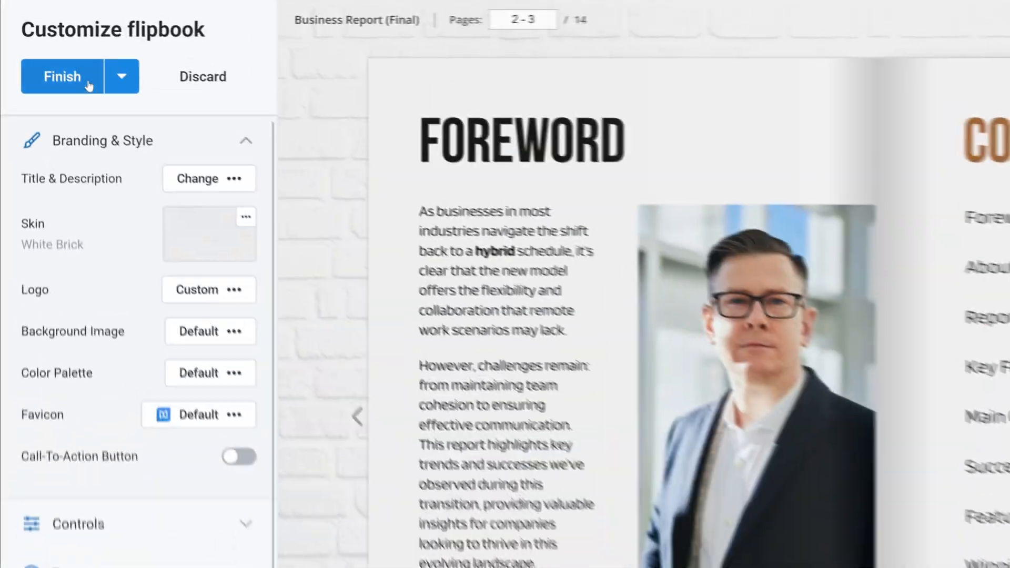
left_click(61, 77)
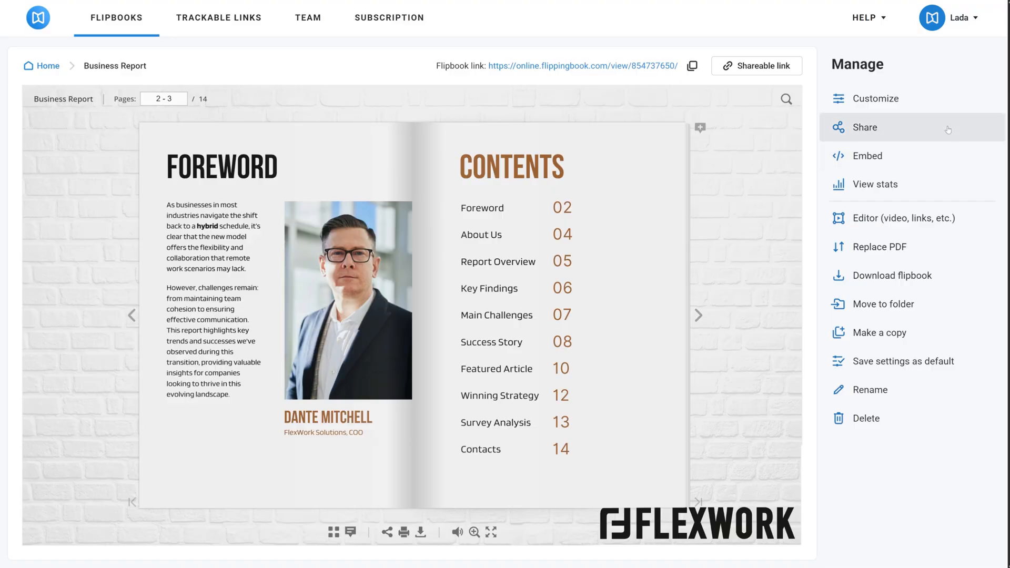
Copy the flipbook's direct share link and view its stats for links clicked and devices
left_click(865, 127)
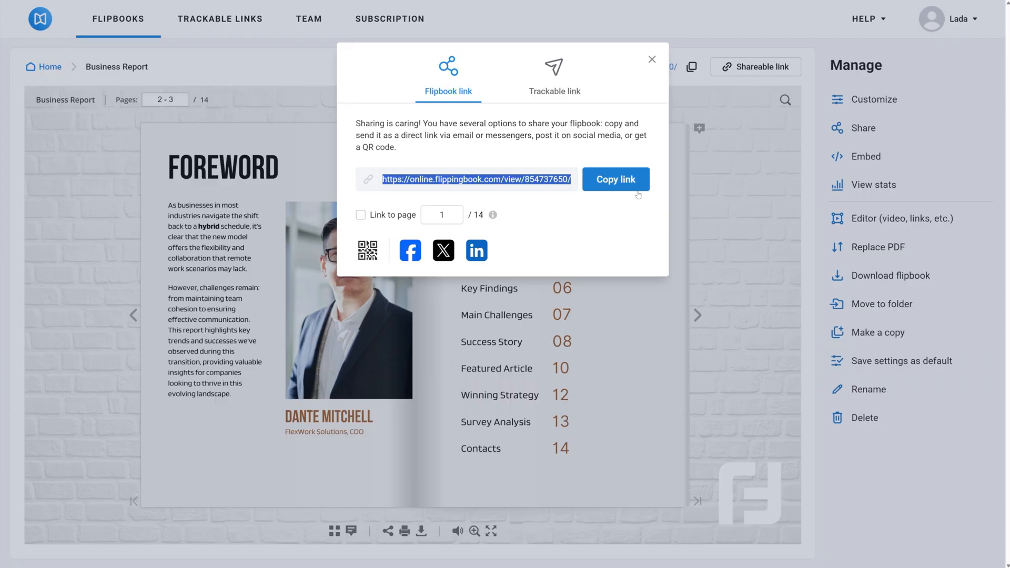
left_click(873, 185)
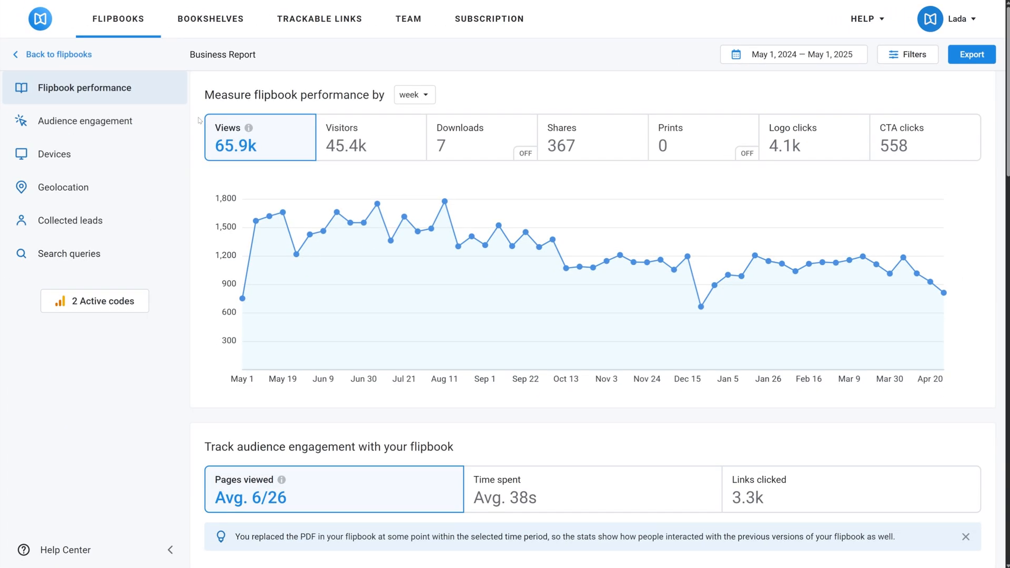
left_click(84, 121)
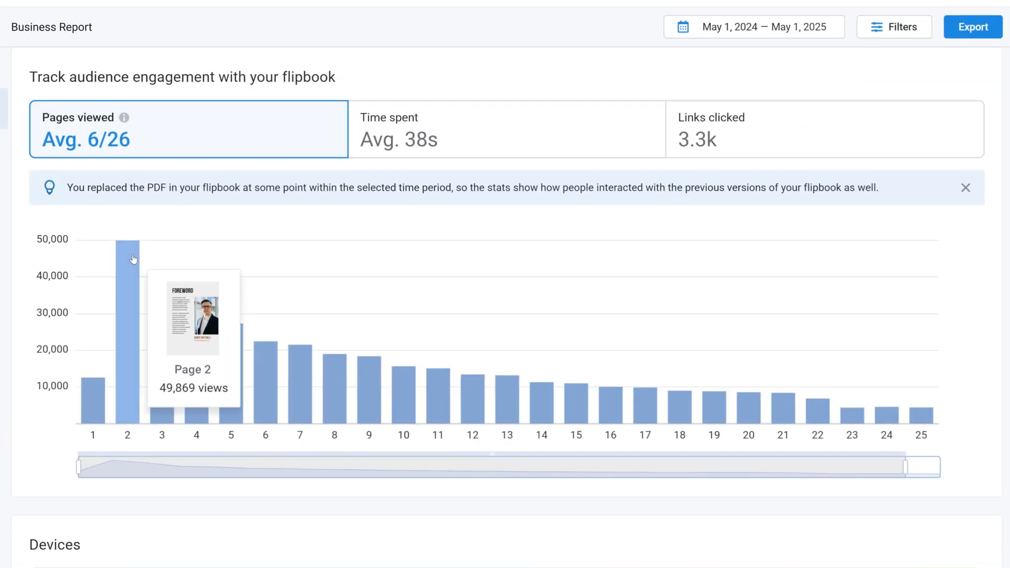
mouse_move(877, 112)
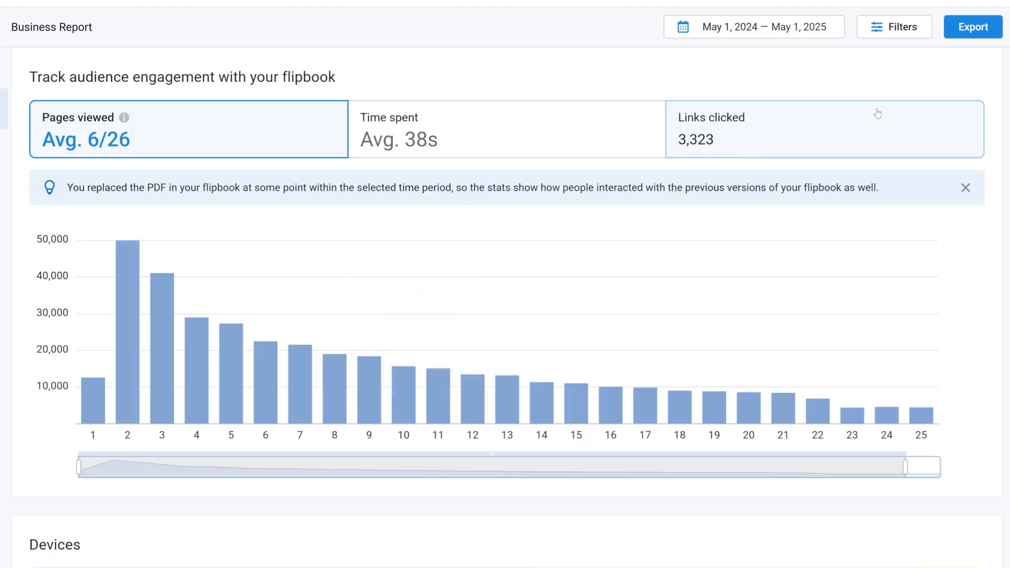
left_click(825, 128)
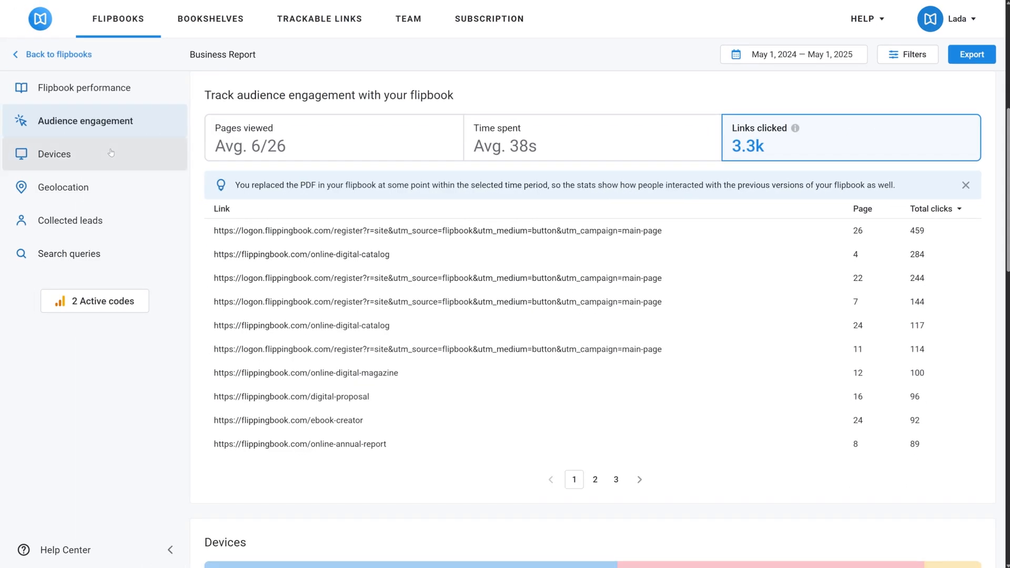
left_click(54, 154)
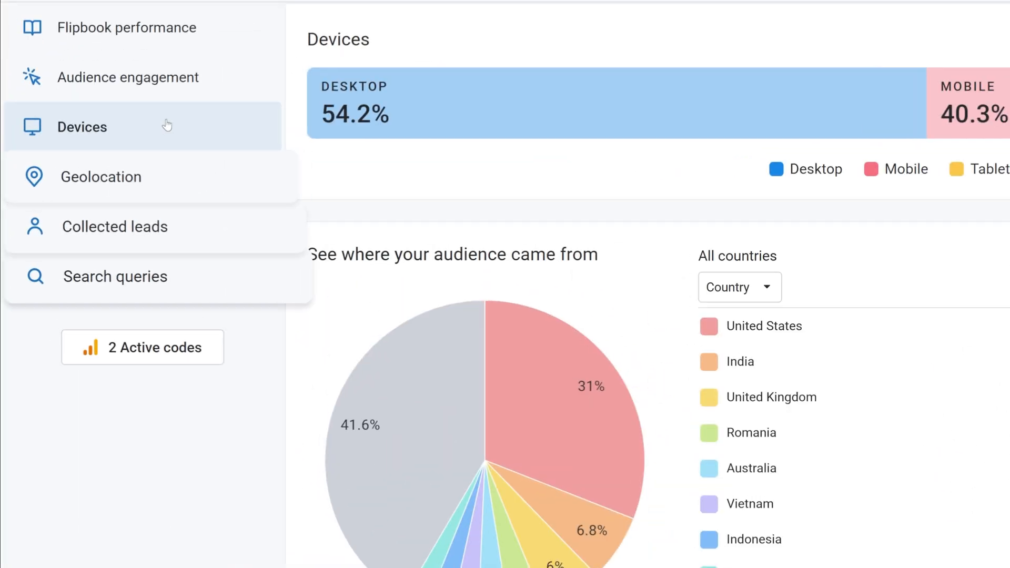